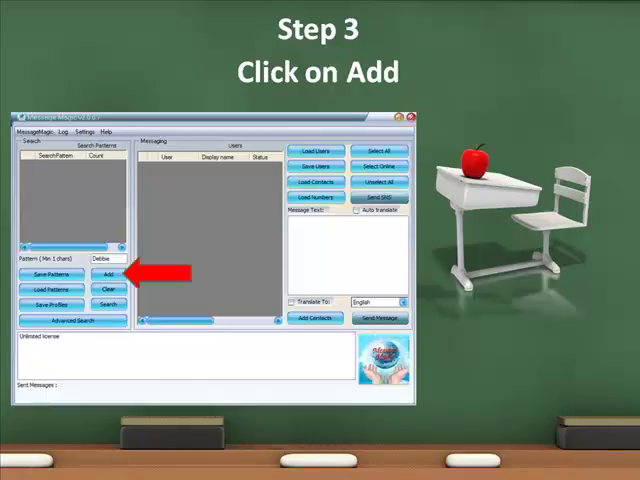
- Add 'Debbie' from the Pattern field to the Search Patterns list
{"action": "left_click", "coordinate": [106, 277]}
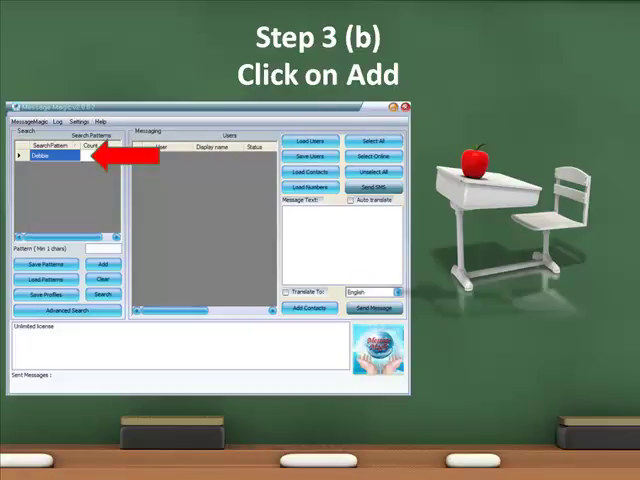
{"action": "left_click", "coordinate": [103, 263]}
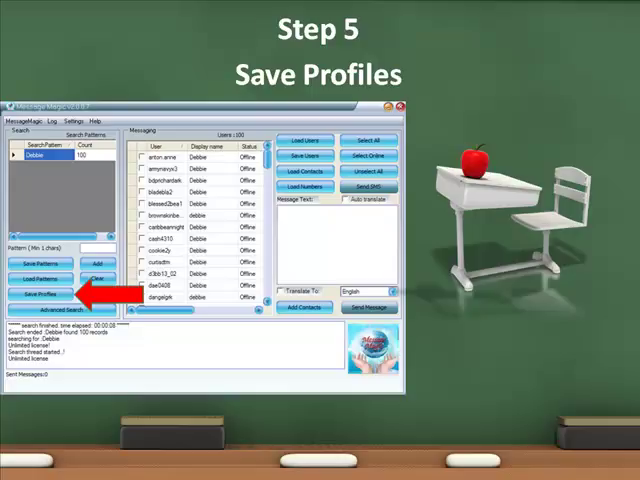
- Open the Save Profiles dialog set to the CSV file type
{"action": "left_click", "coordinate": [48, 294]}
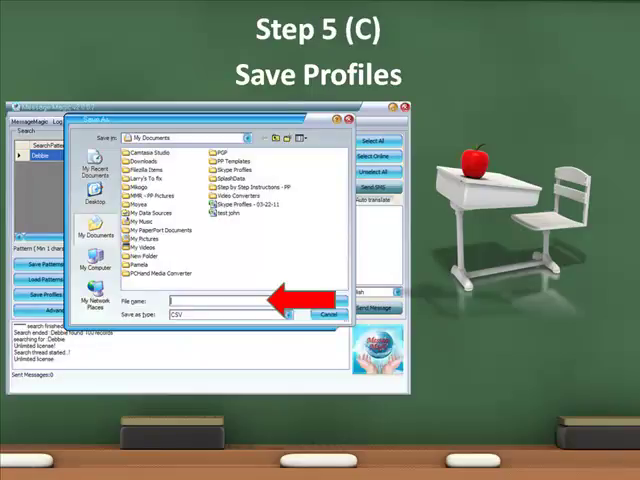
- Save the profiles as 'Profiles 03-22-11' and dismiss the success notice
{"action": "type", "text": "Profiles 03-22-11"}
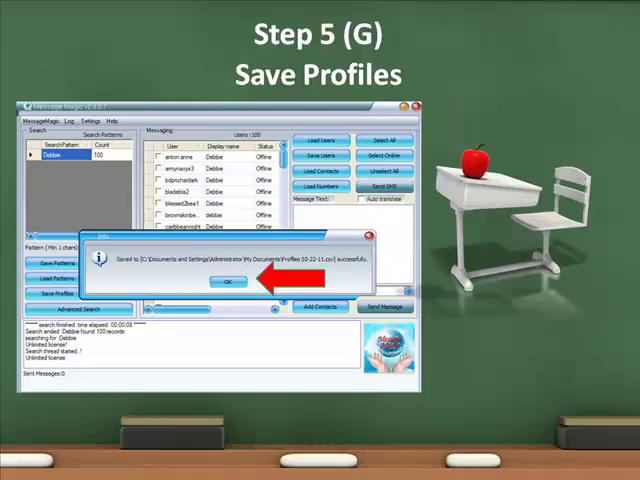
{"action": "left_click", "coordinate": [228, 282]}
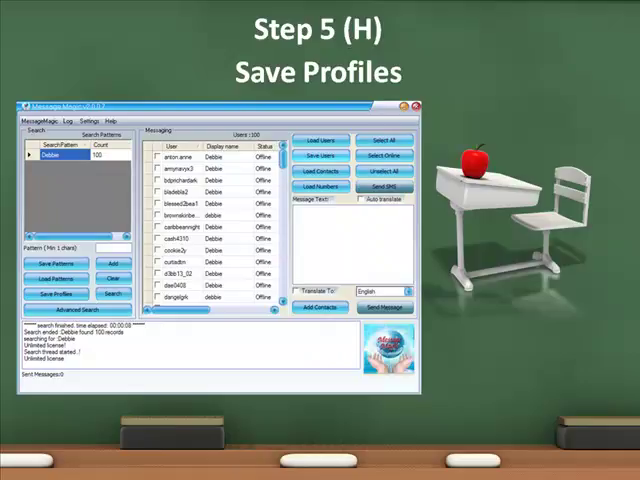